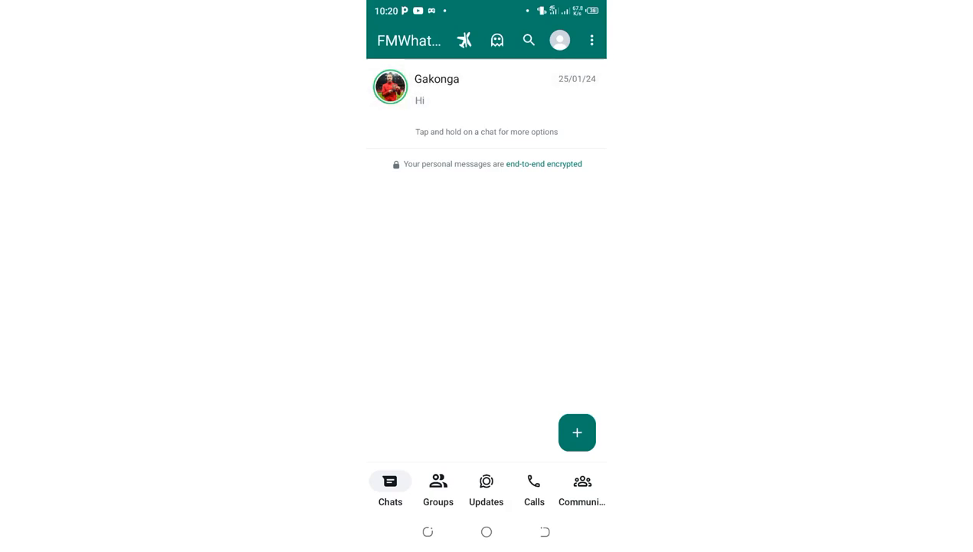
# Step: Open the Gakonga chat and bring up its three-dot options menu
pyautogui.click(437, 88)
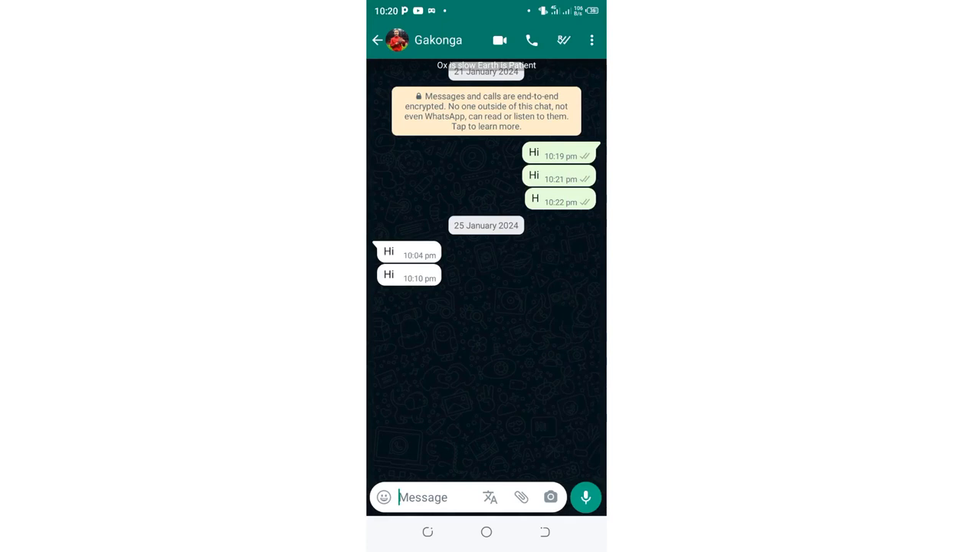
pyautogui.click(592, 40)
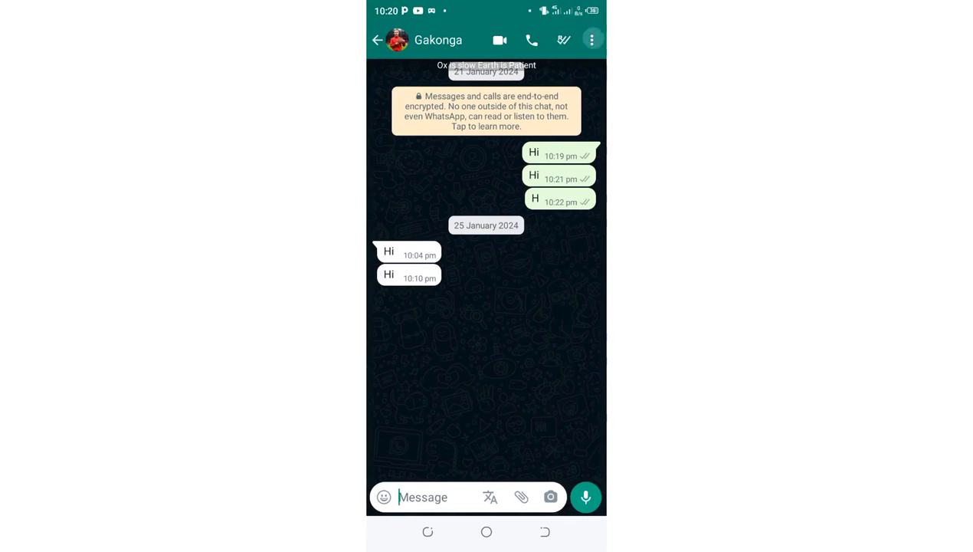
pyautogui.click(592, 39)
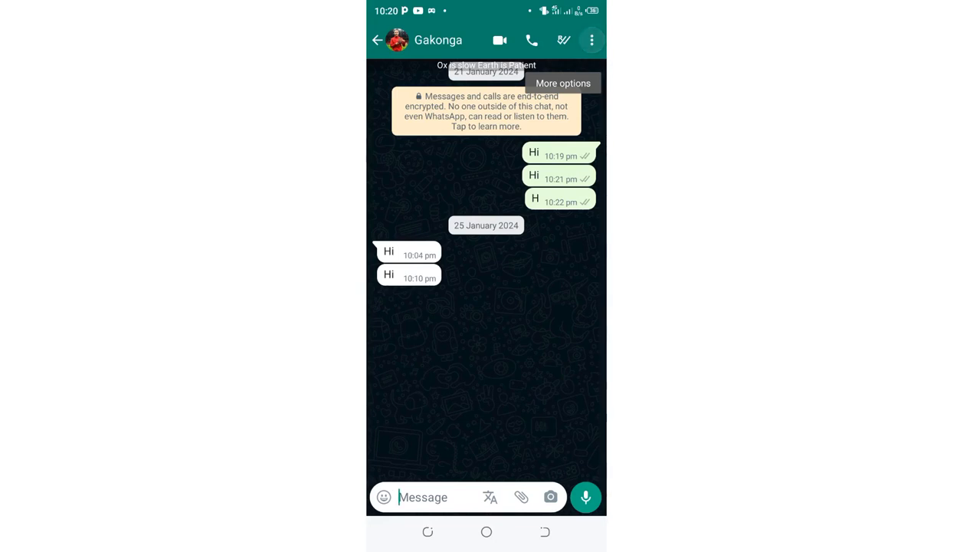
# Step: Open Gakonga's contact info and scroll down to Disappearing messages
pyautogui.click(591, 40)
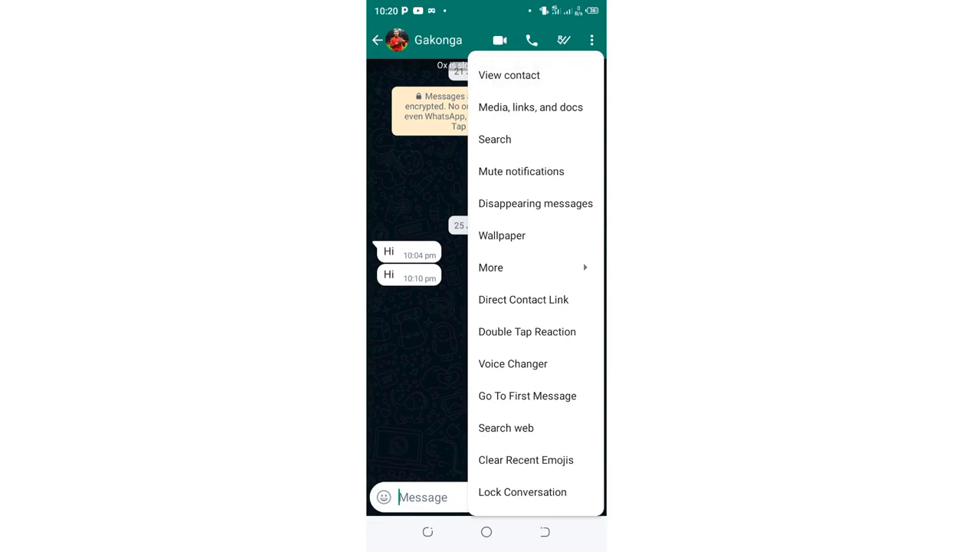
pyautogui.click(508, 75)
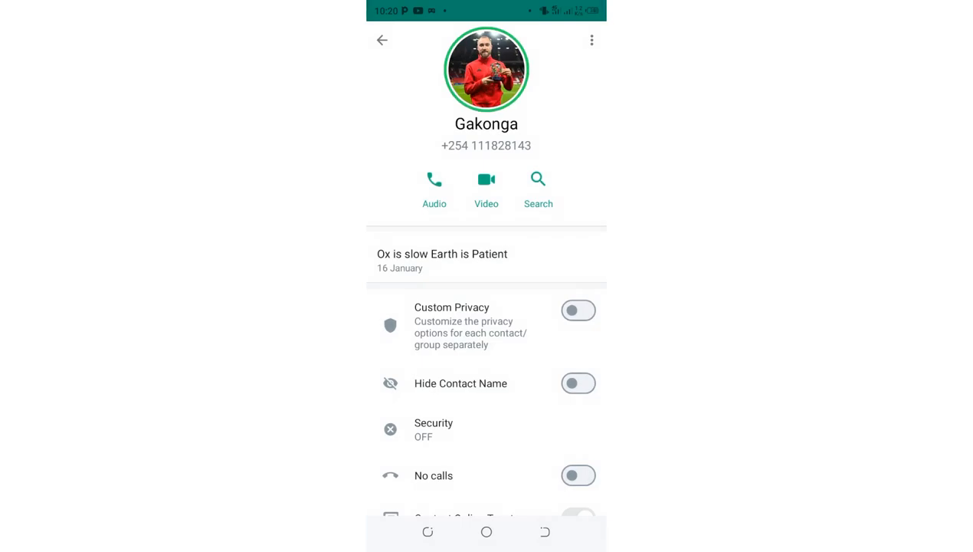
pyautogui.scroll(-3)
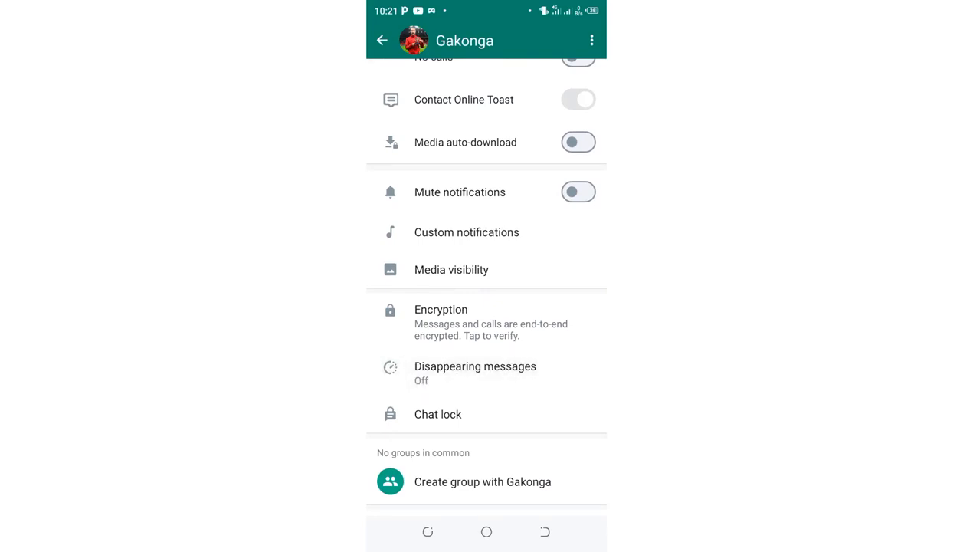
# Step: Set Gakonga's disappearing message timer to 24 hours, briefly trying 90 days first
pyautogui.click(475, 366)
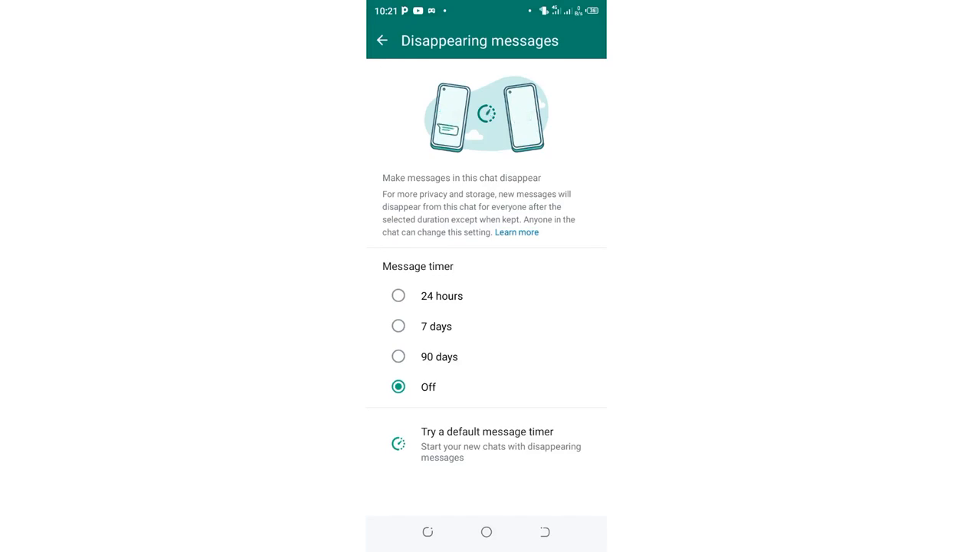
pyautogui.click(398, 295)
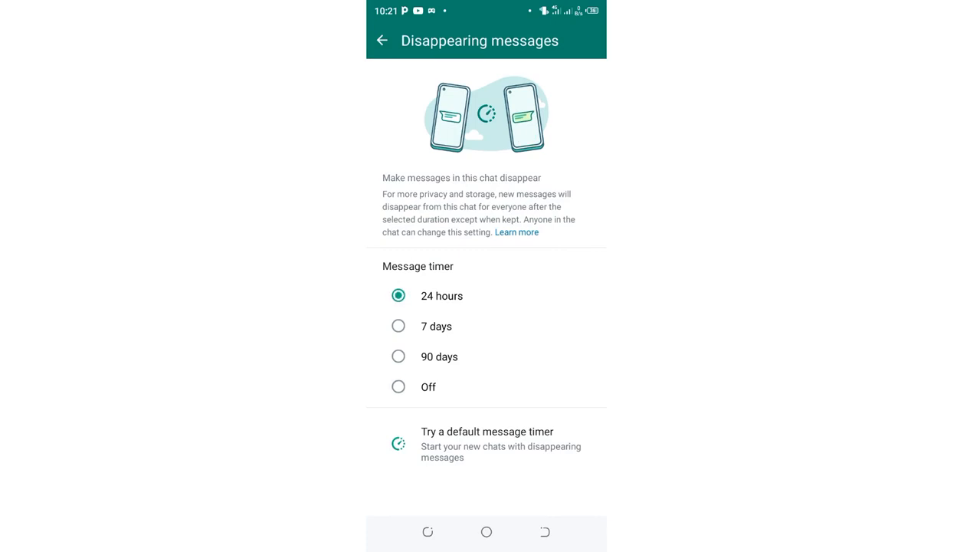
pyautogui.click(399, 357)
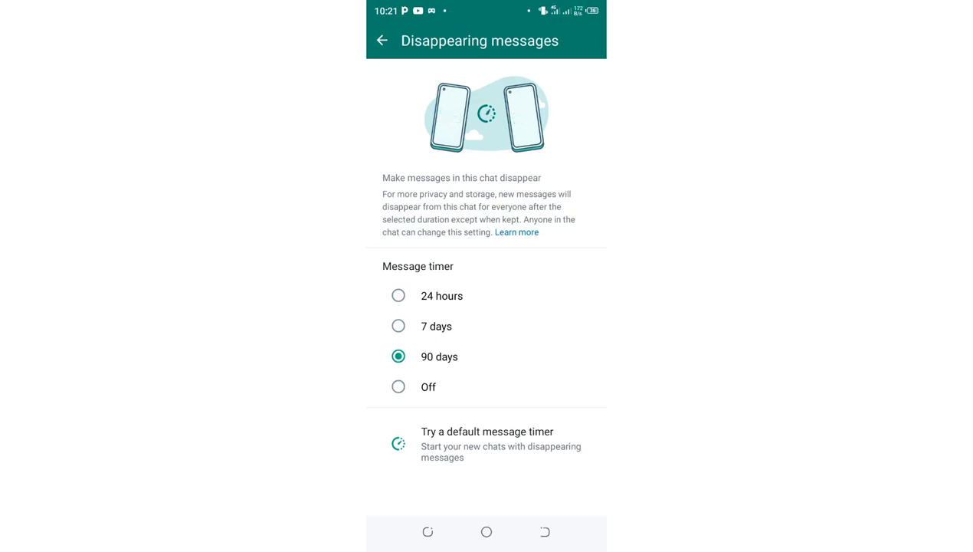
pyautogui.click(397, 295)
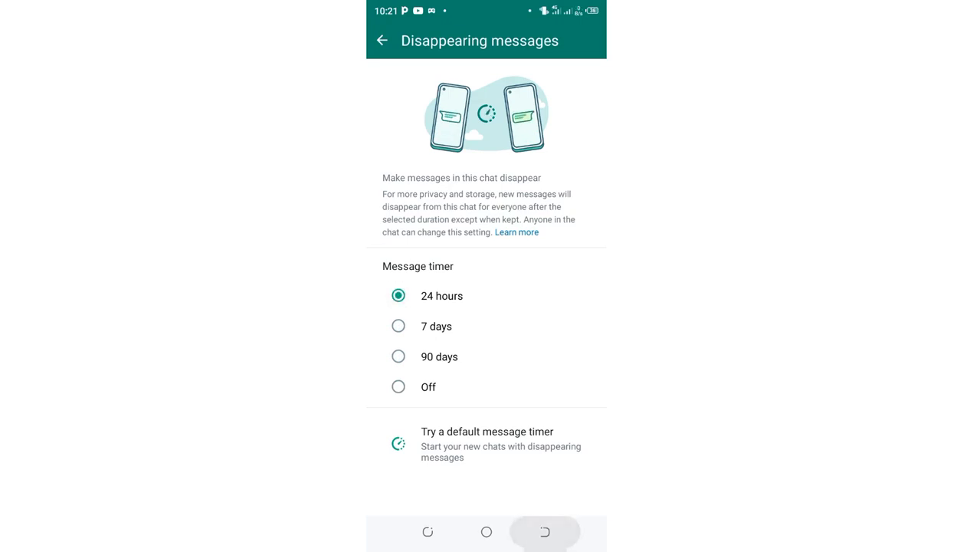
# Step: Go back through the Gakonga chat to the Chats list
pyautogui.click(381, 40)
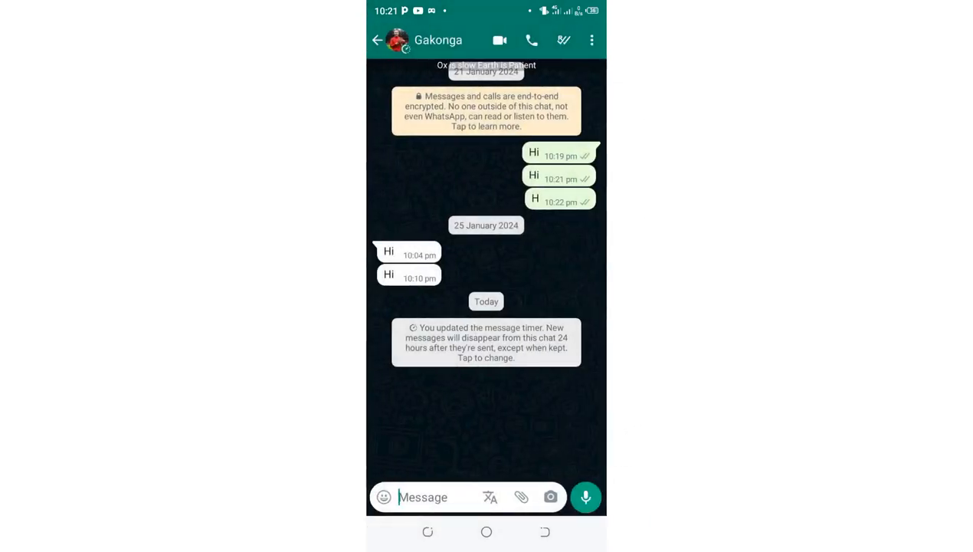
pyautogui.click(377, 40)
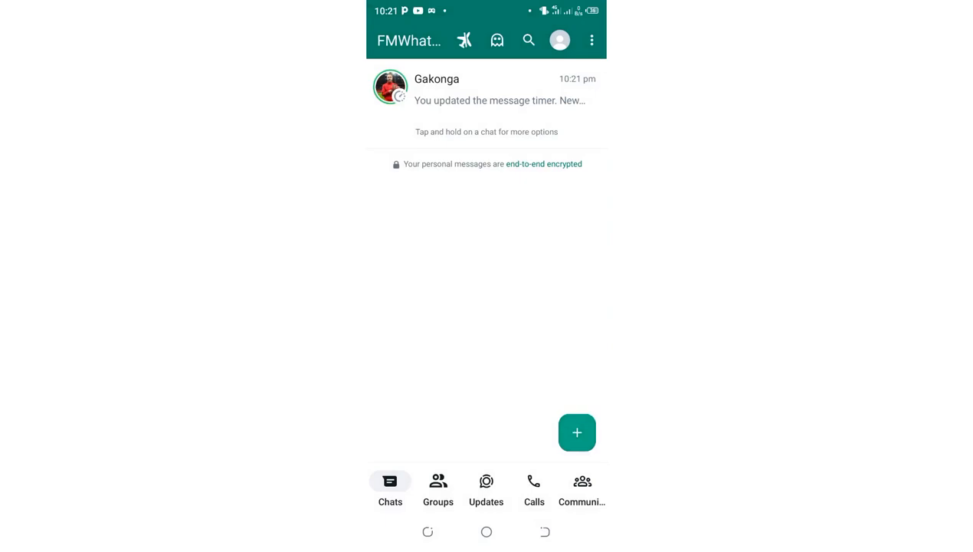
pyautogui.click(576, 432)
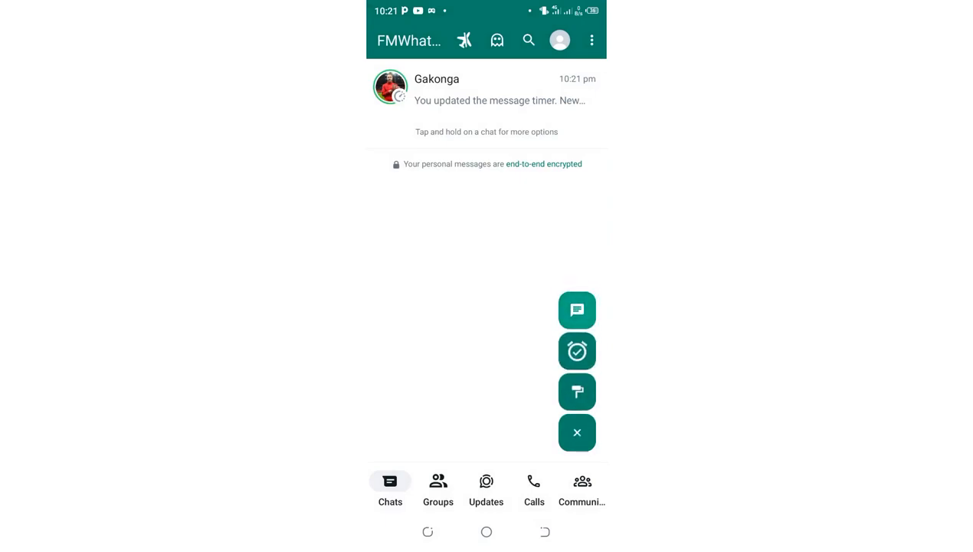
pyautogui.click(576, 311)
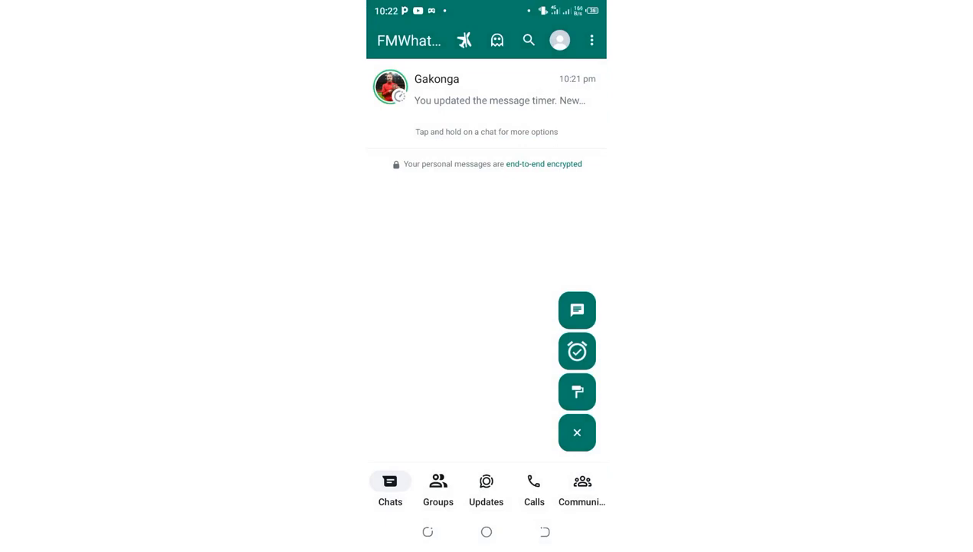
pyautogui.click(486, 90)
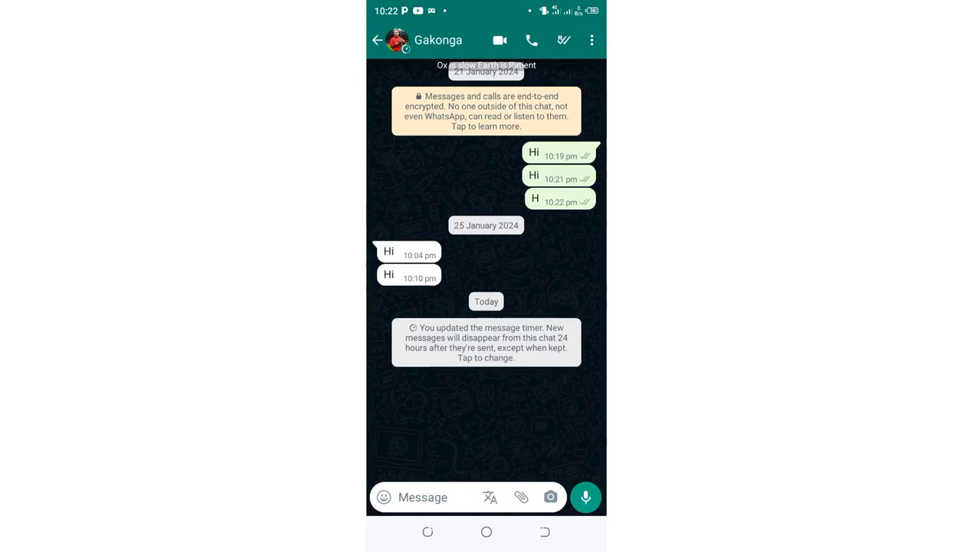
pyautogui.click(376, 40)
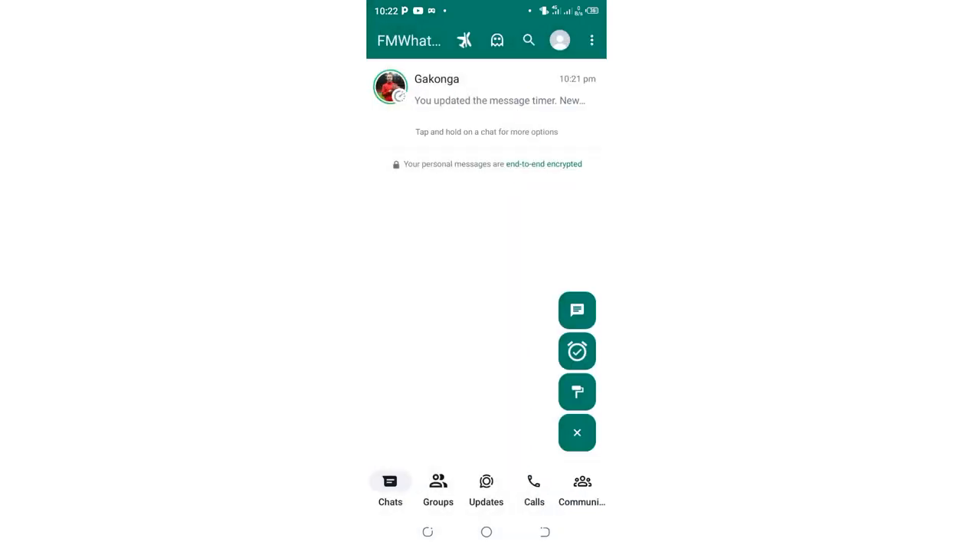